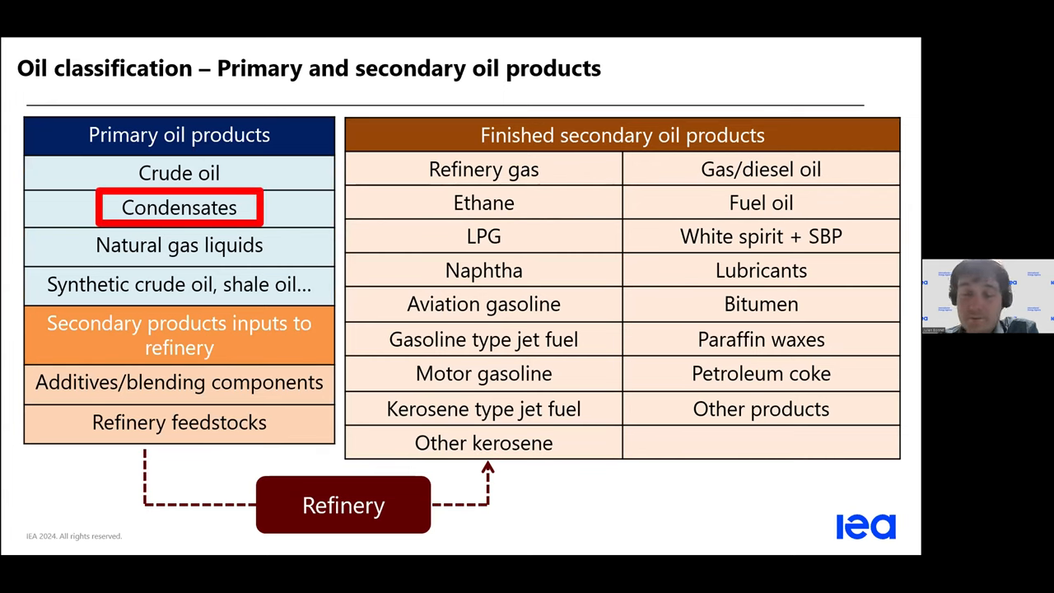
left_click(178, 207)
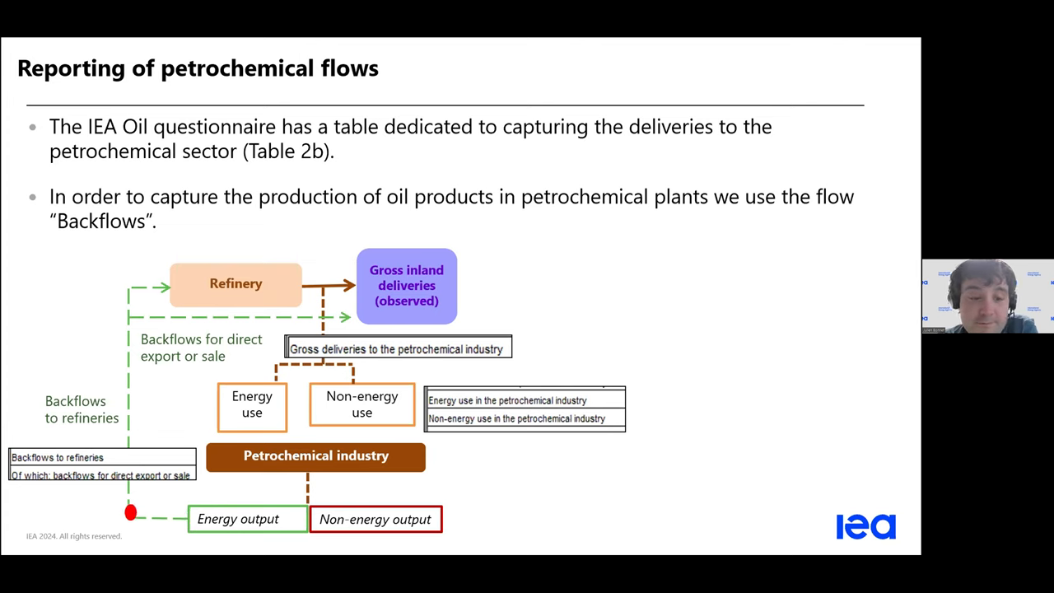
mouse_move(350, 313)
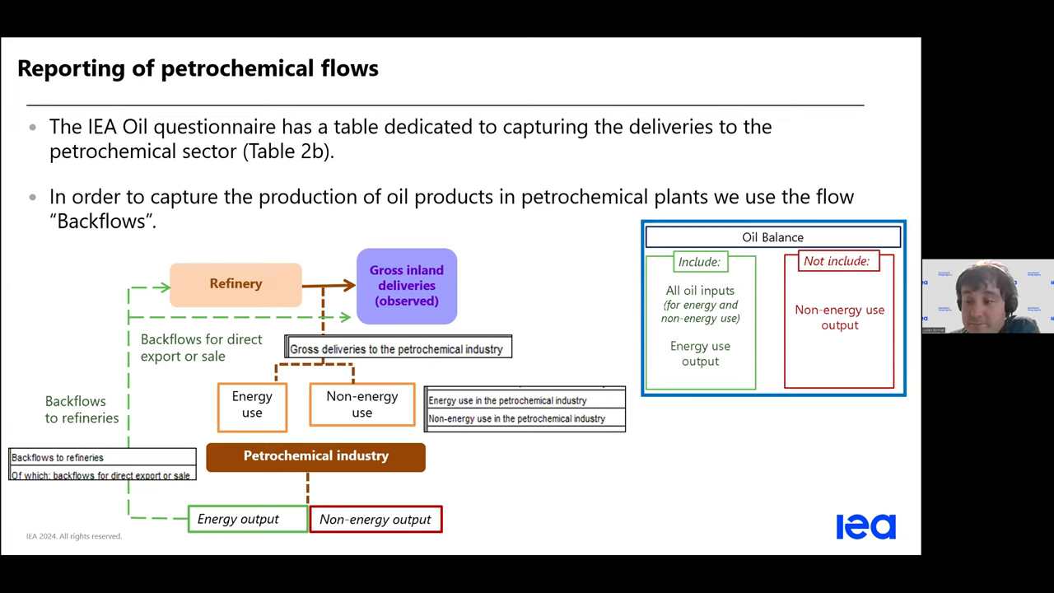
key("right")
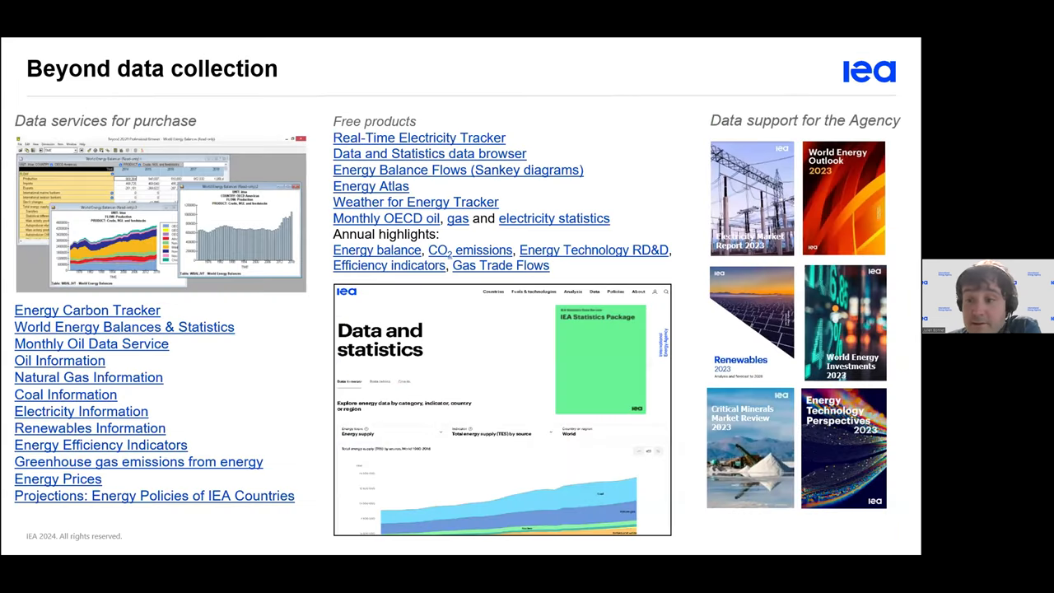